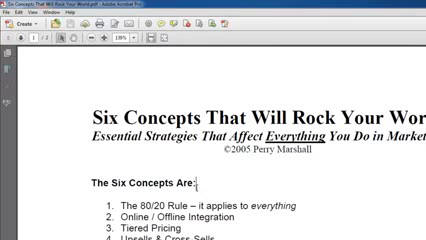
- Reveal the Save As Other formats for the 'Six Concepts That Will Rock Your World' PDF
left_click(16, 10)
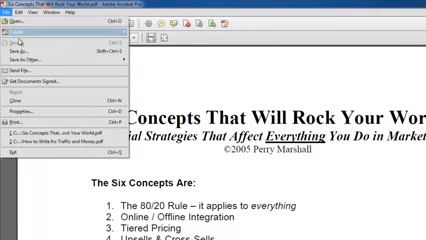
left_click(40, 62)
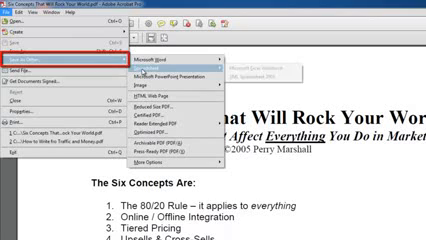